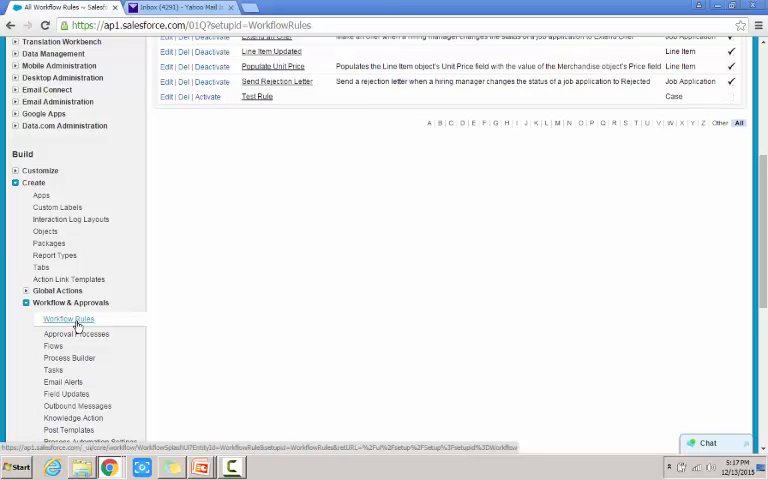
- Reach the All Workflow Rules list from Setup, passing the Understanding Workflow page
left_click(68, 320)
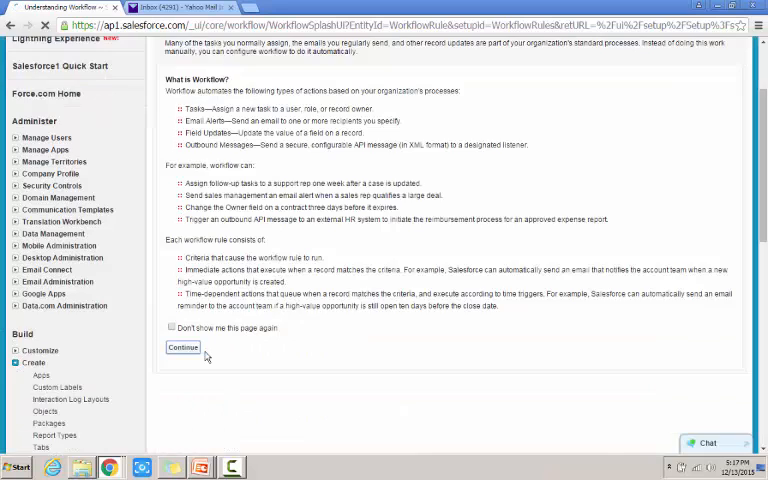
left_click(184, 348)
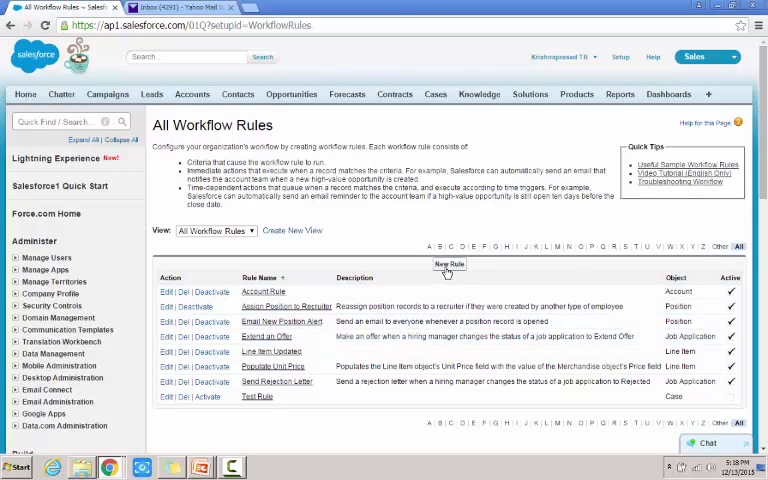
- Begin a new workflow rule on the Opportunity object and proceed to configuration
left_click(448, 264)
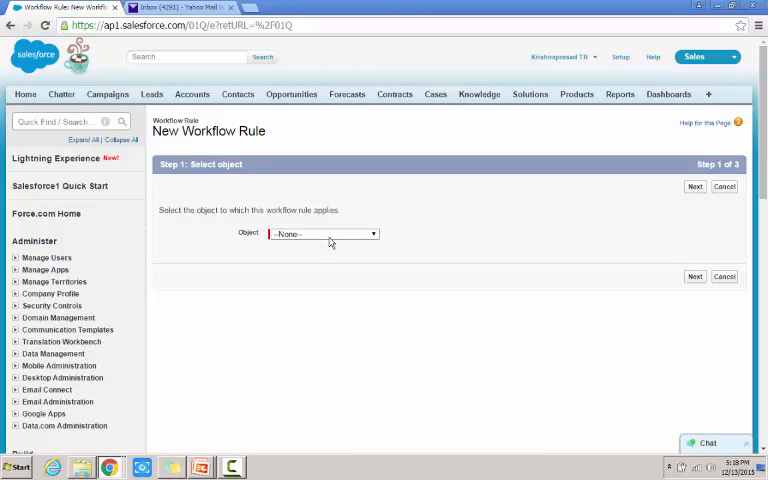
left_click(324, 232)
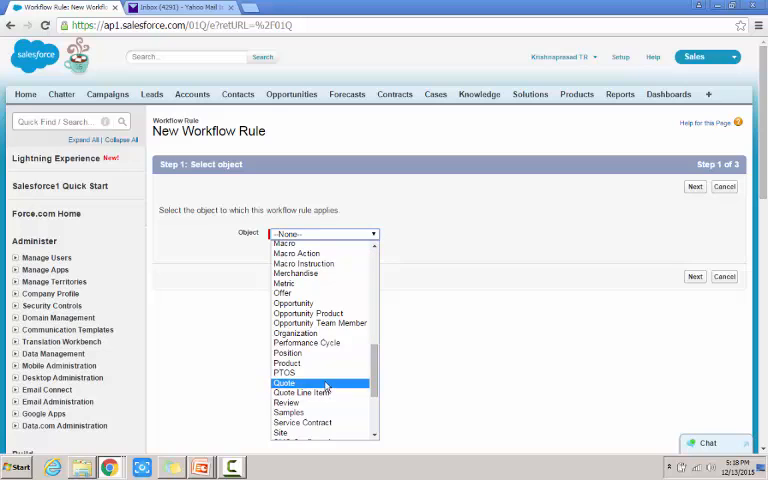
left_click(292, 304)
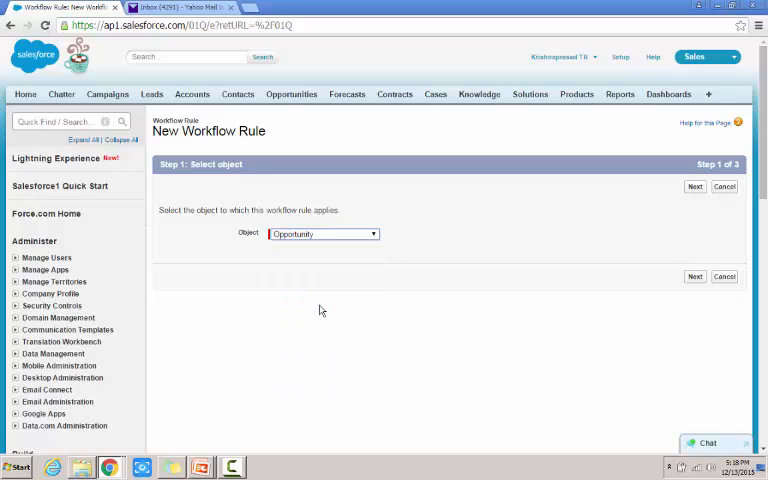
left_click(696, 276)
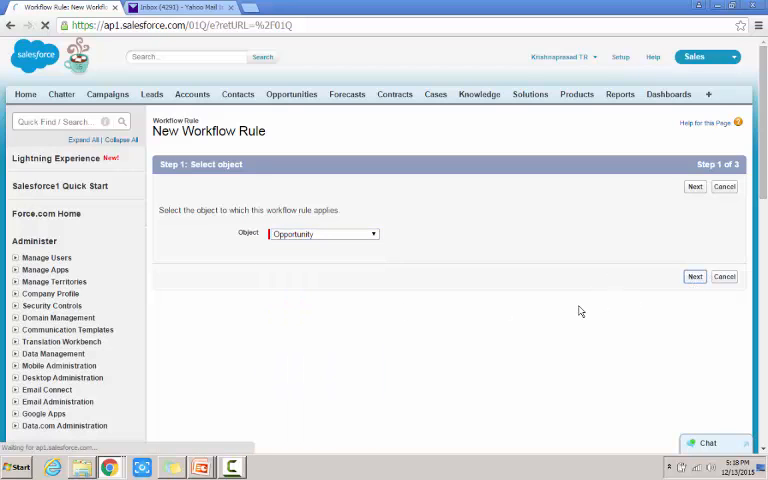
- Enter the rule name 'Burlington Larger Deal'
left_click(694, 186)
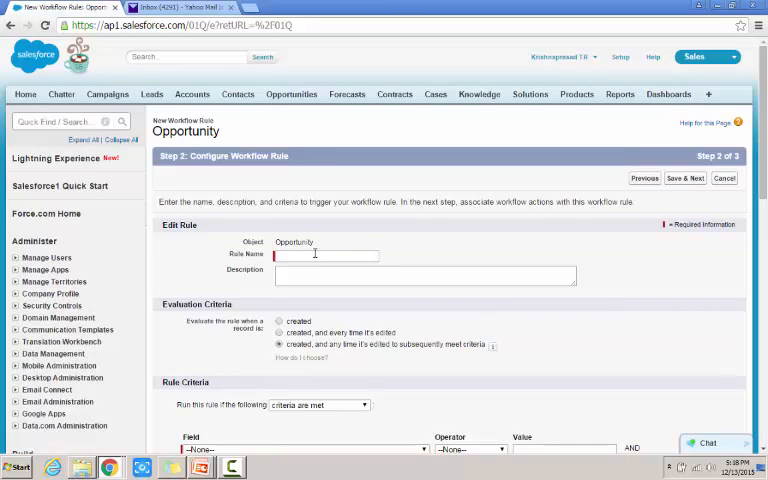
left_click(324, 256)
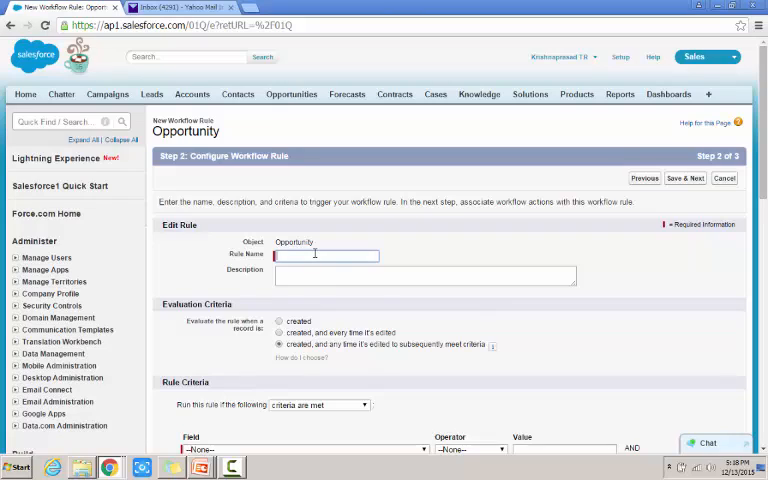
type("Br")
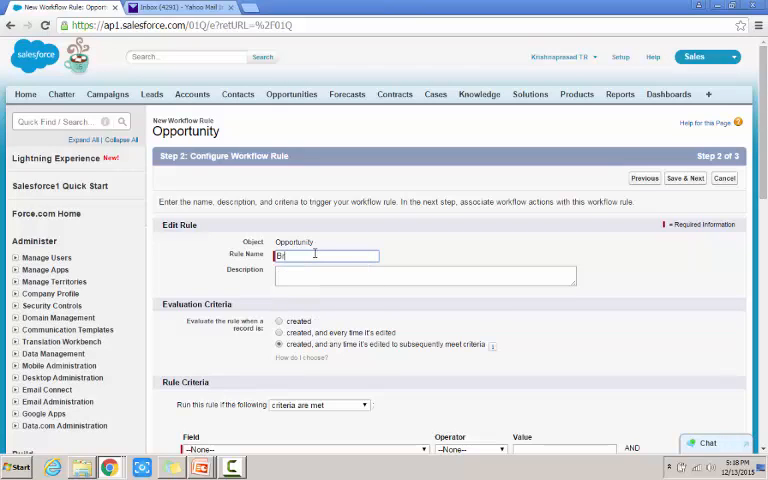
type("B")
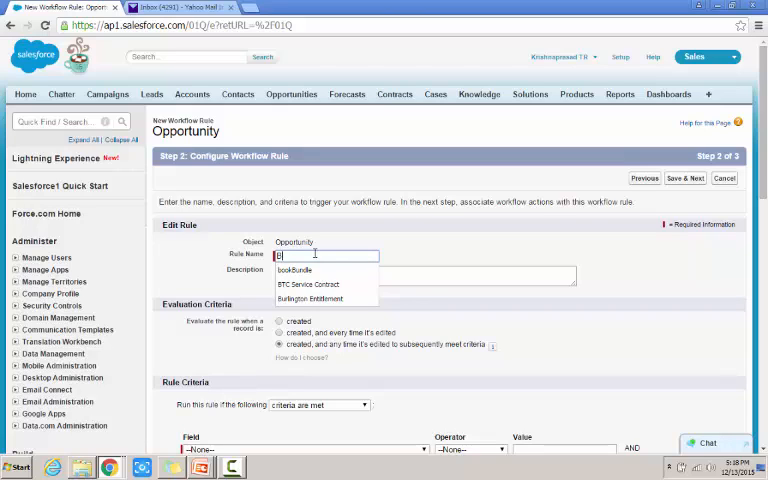
type("urlington")
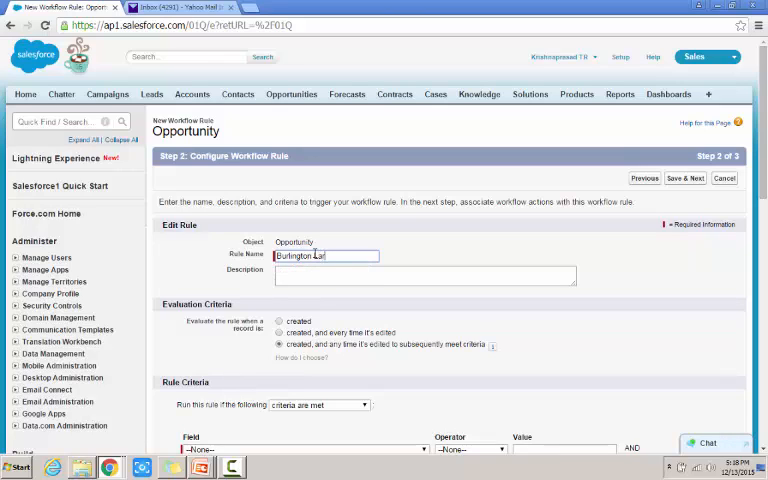
type("Larger Deal")
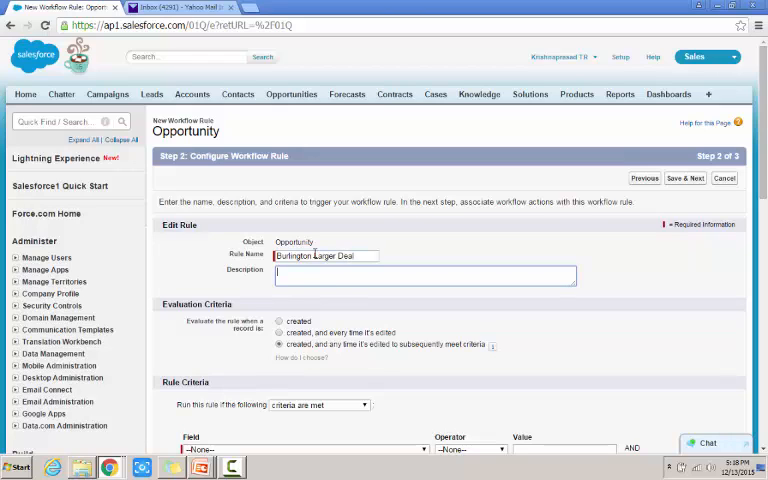
- Enter a description noting the rule is for deals larger than the threshold amount
type("This for")
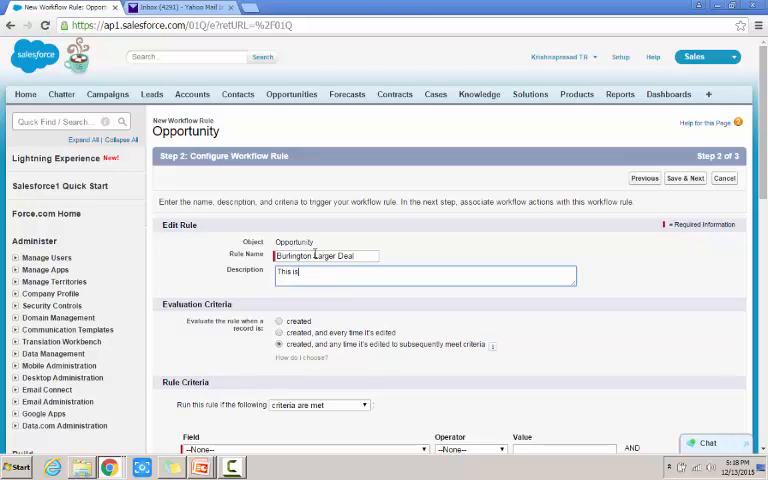
type("for")
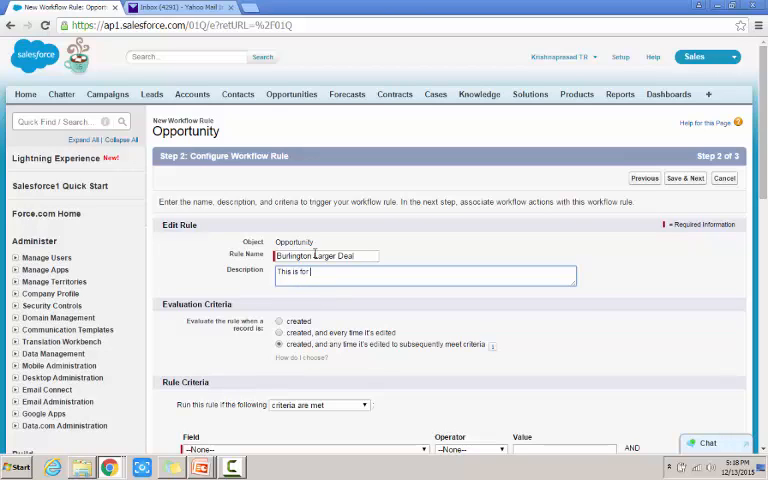
type("Deal more")
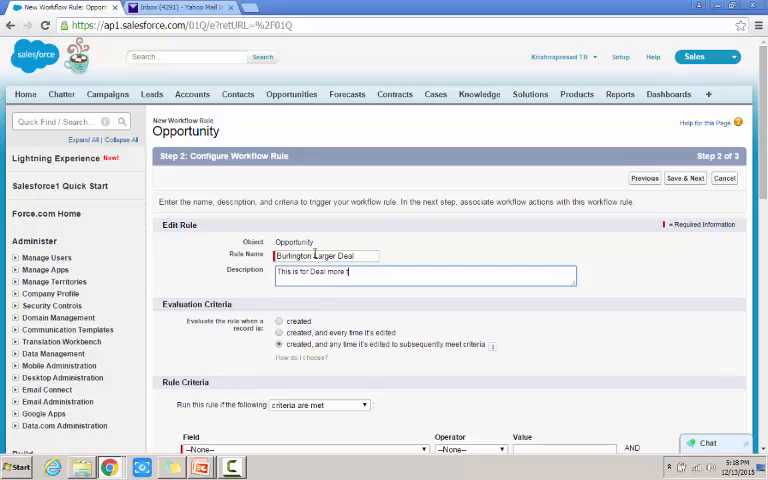
type("than")
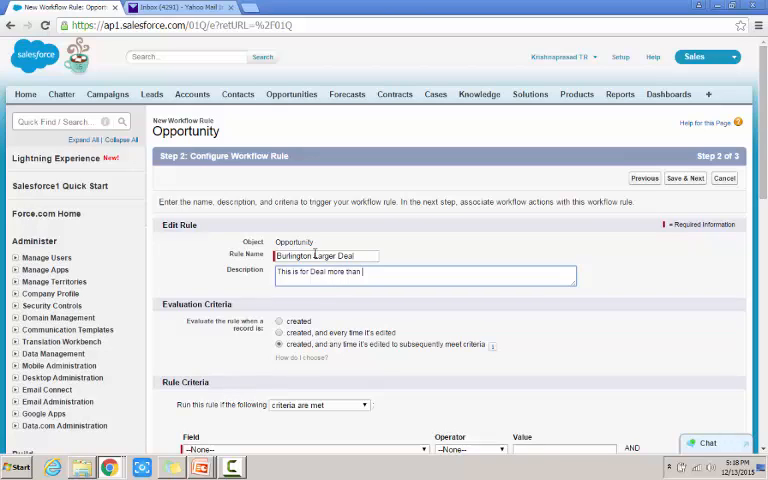
type("300000")
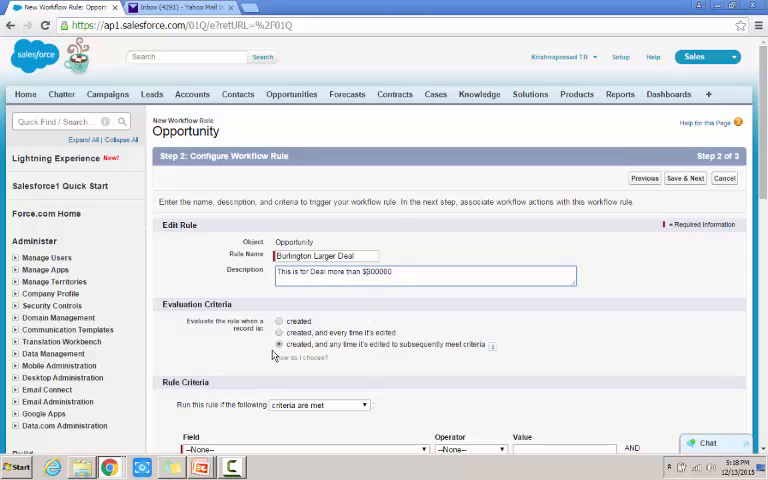
mouse_move(262, 348)
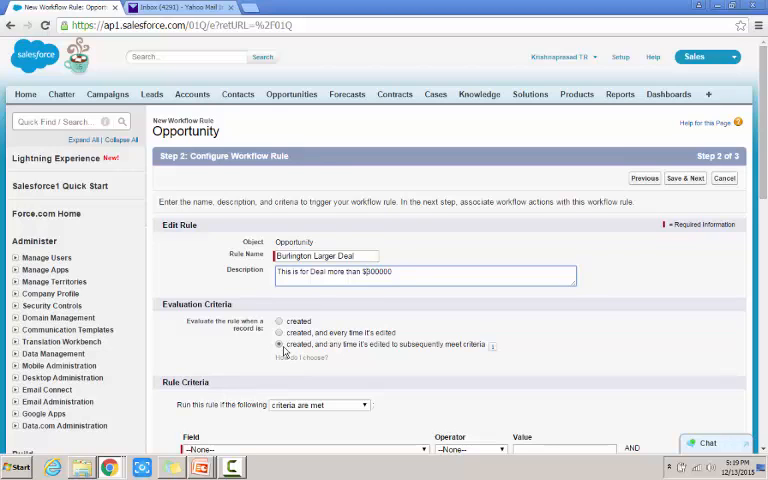
- Set the first criterion to Opportunity: Amount greater than 300000
scroll("down", 3)
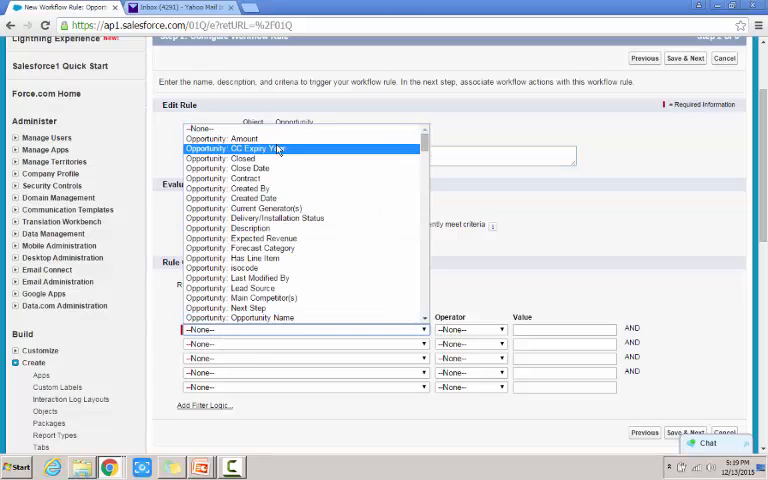
left_click(224, 138)
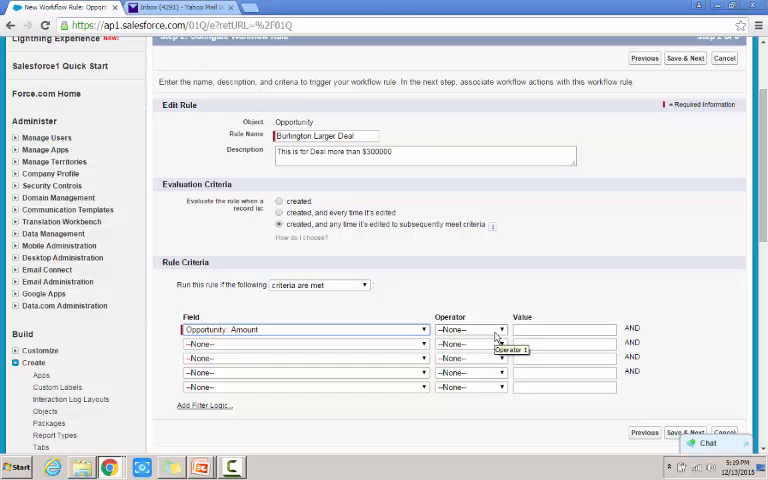
left_click(472, 328)
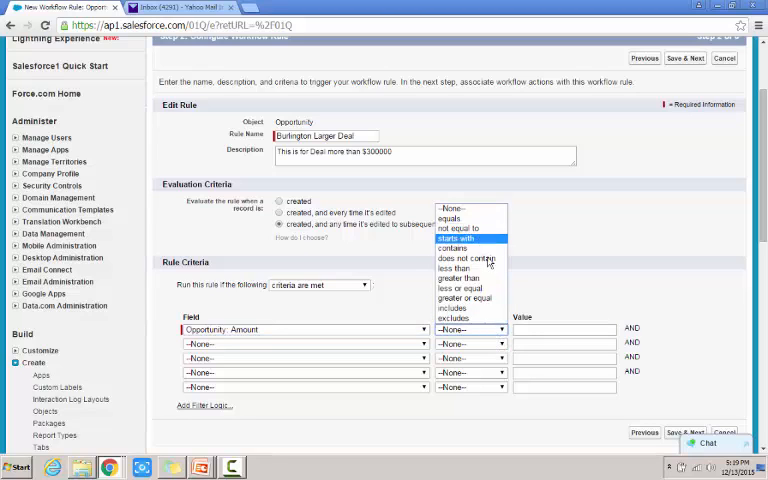
left_click(462, 280)
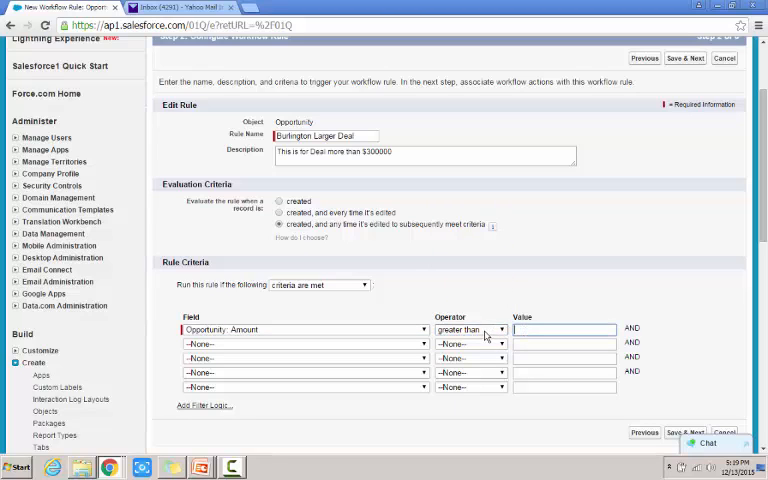
left_click(470, 330)
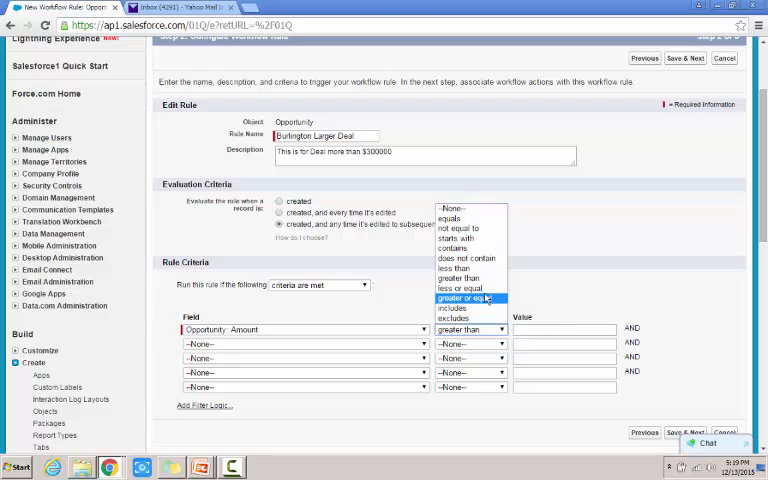
left_click(468, 328)
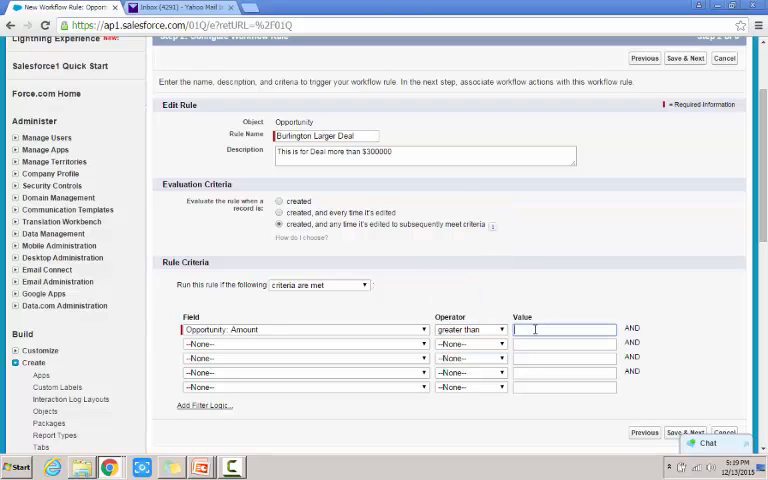
type("300000")
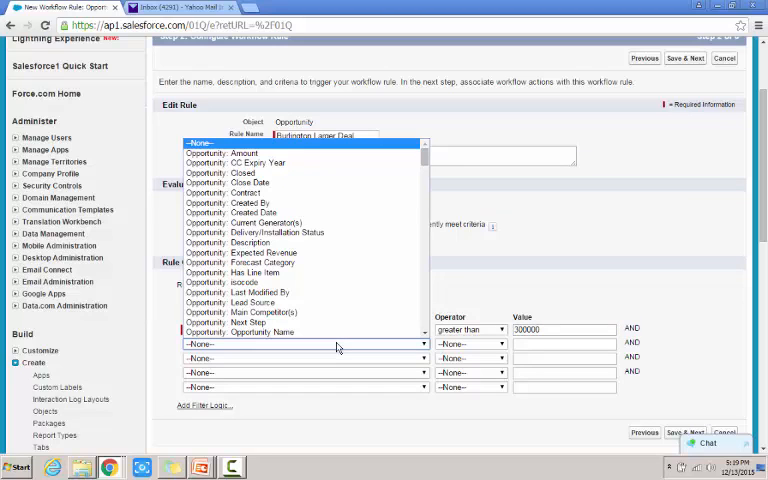
mouse_move(256, 292)
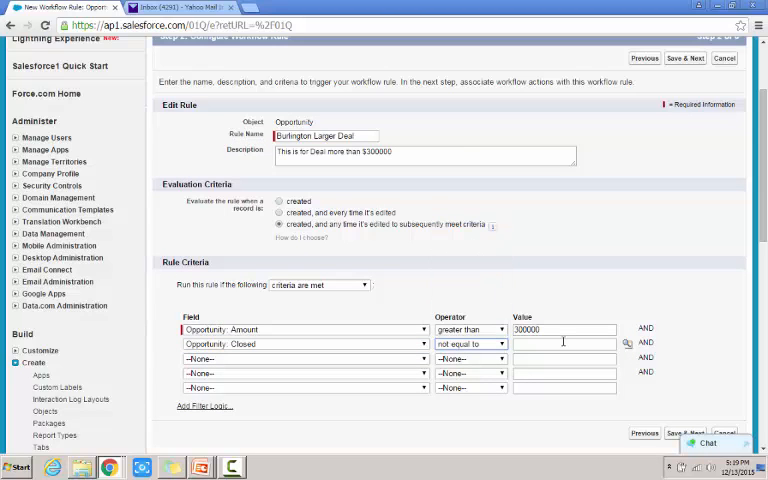
- Set the second criterion to Opportunity: Closed not equal to False via the value lookup
left_click(564, 344)
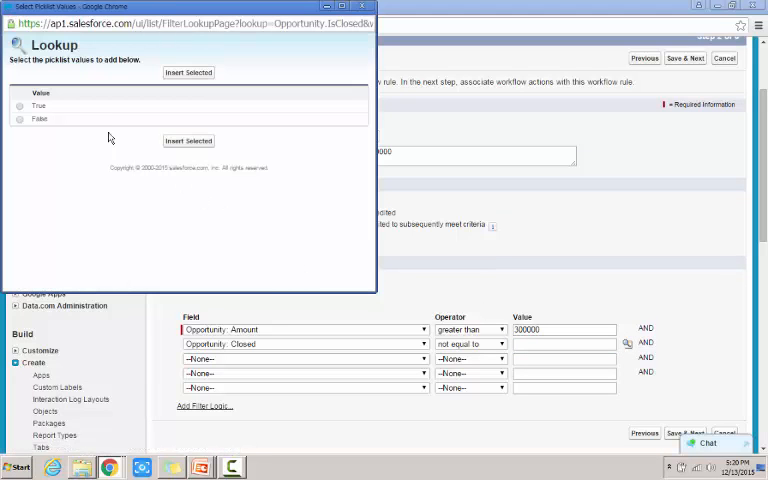
left_click(18, 118)
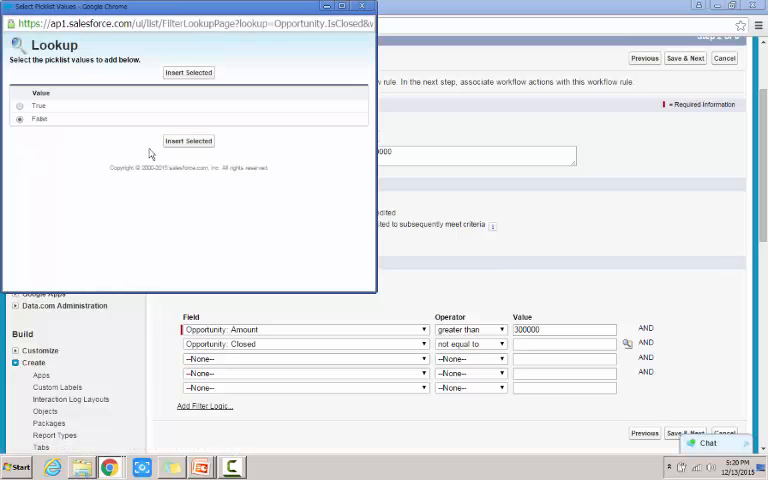
left_click(188, 140)
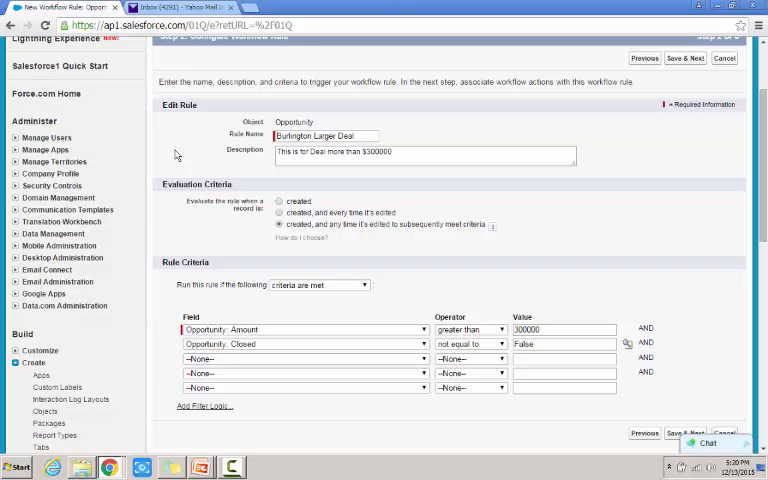
mouse_move(174, 160)
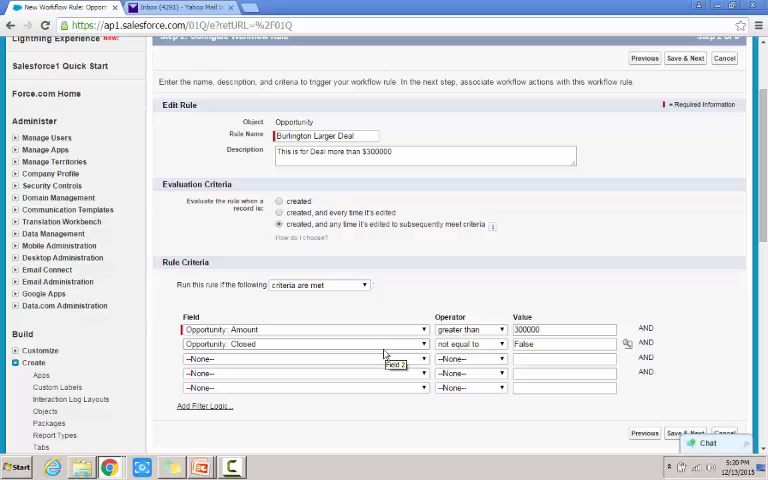
mouse_move(376, 390)
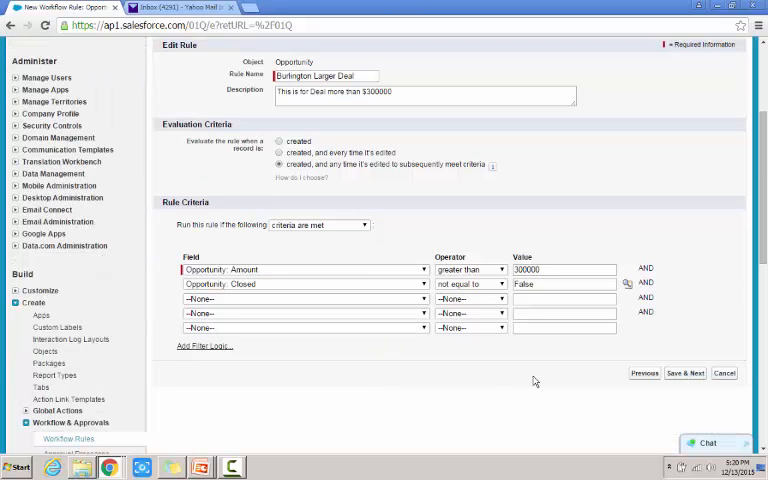
left_click(684, 372)
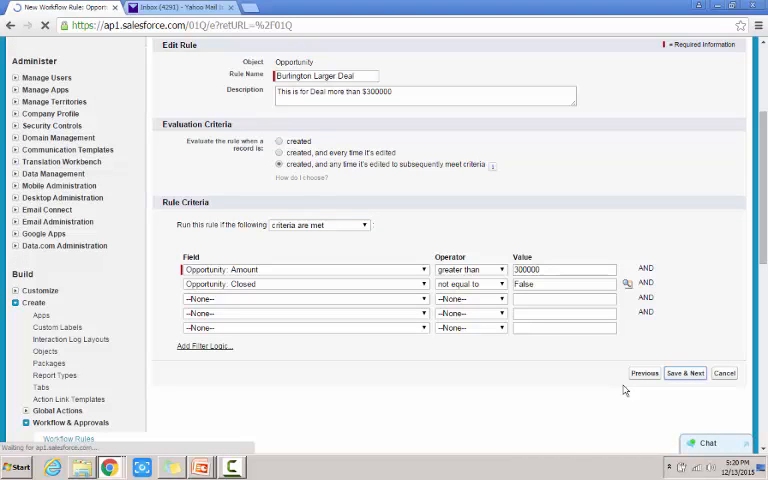
- Save the rule criteria and list the available immediate workflow action types
left_click(684, 372)
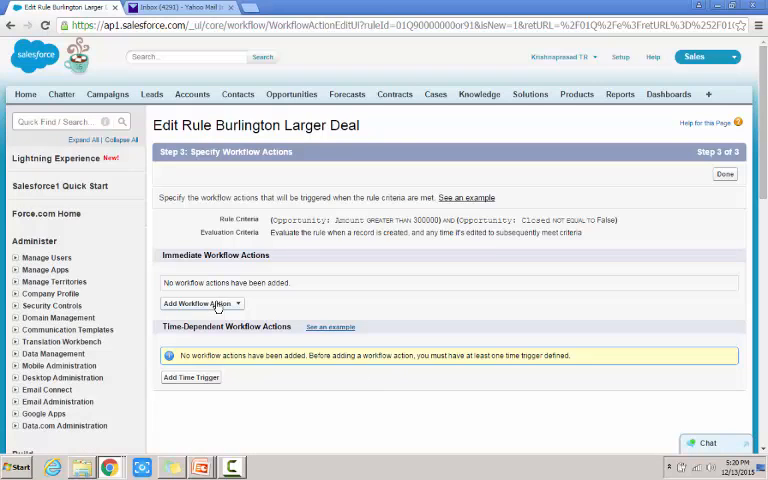
left_click(200, 304)
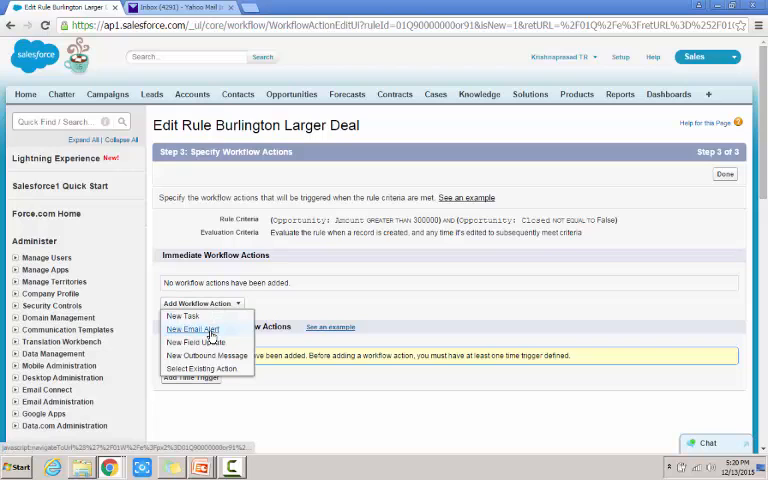
- Create a new email alert action described as 'Notify SVP Sales'
left_click(192, 328)
type("No")
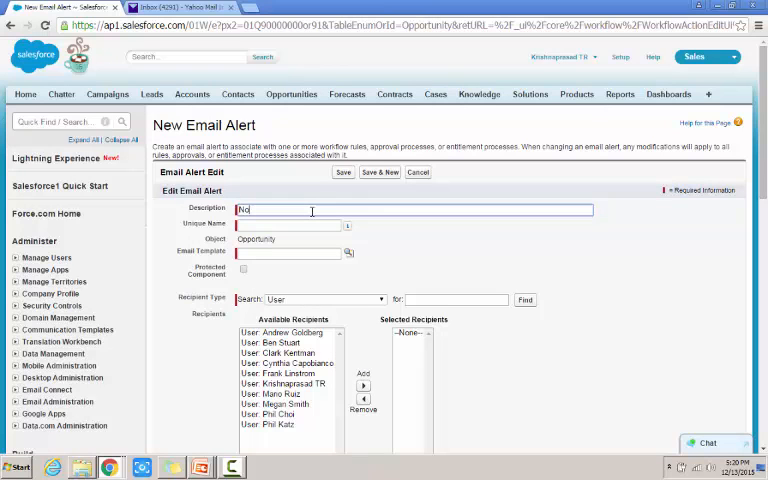
type("tify Sales")
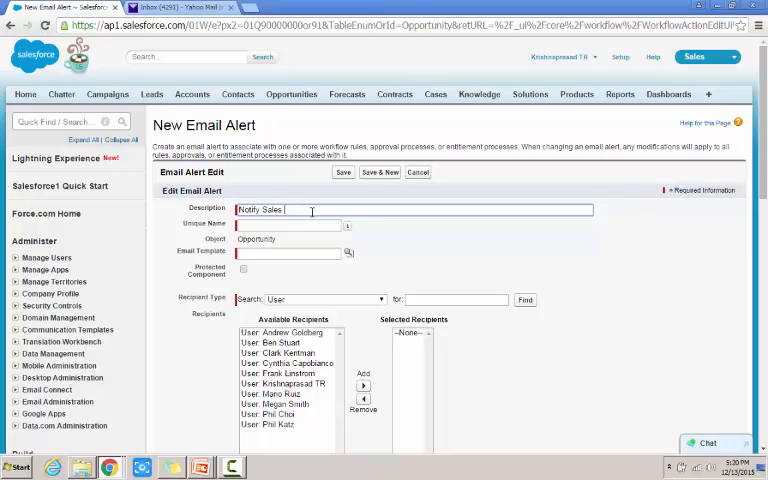
type("V")
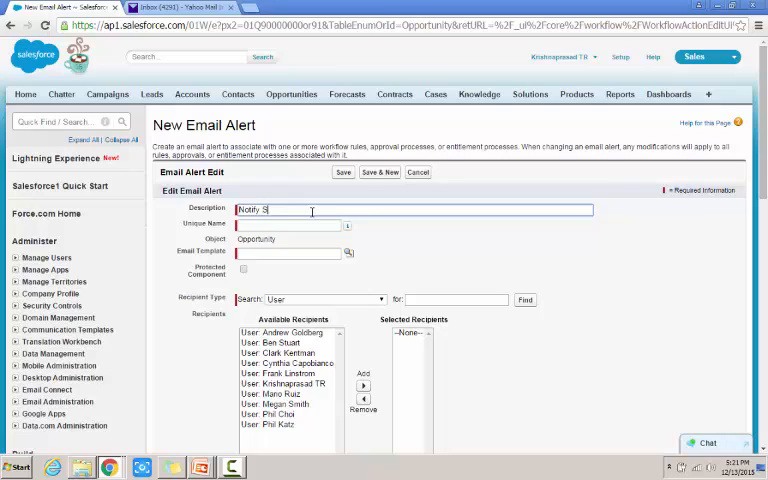
type("VP")
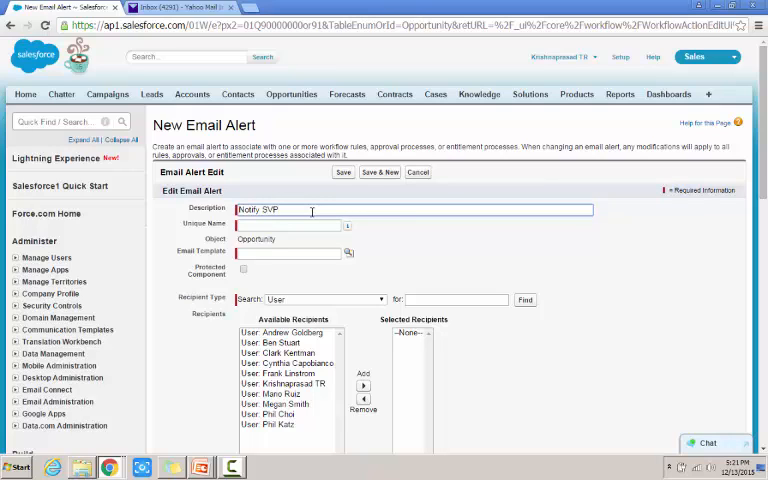
type("Sales")
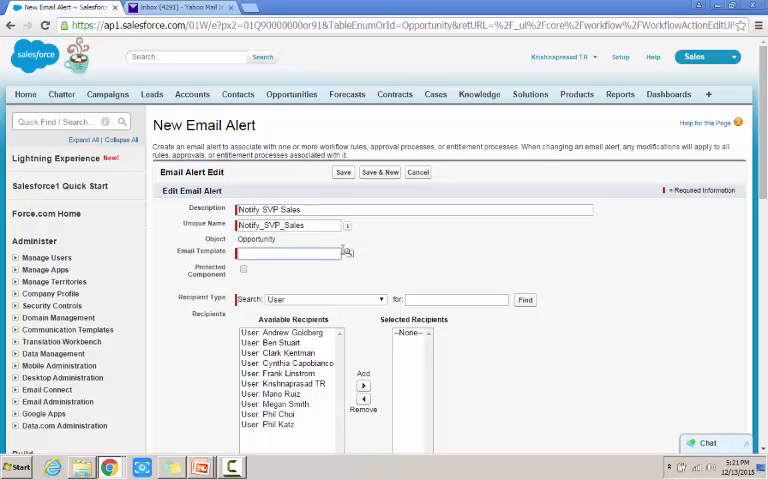
- Choose the Opportunity Closed Won email template, add one user as recipient, and save the alert
left_click(348, 252)
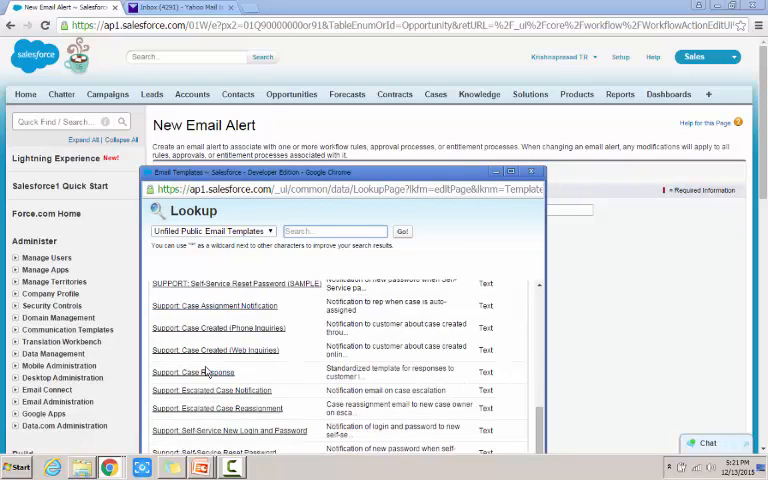
scroll("down", 3)
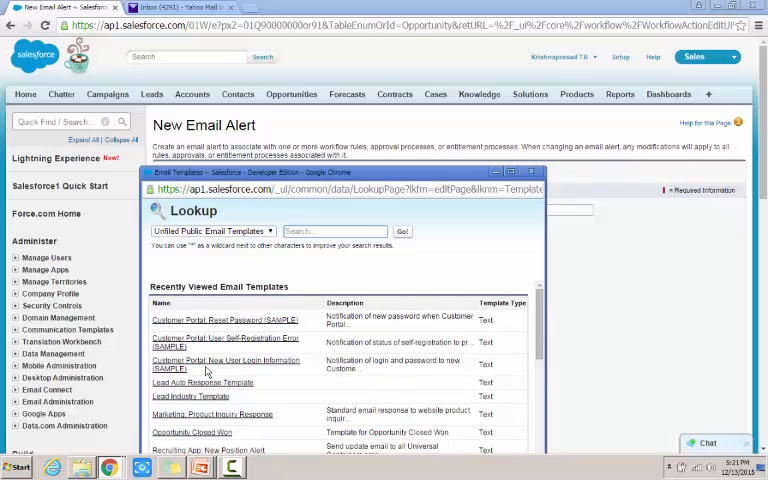
scroll("down", 3)
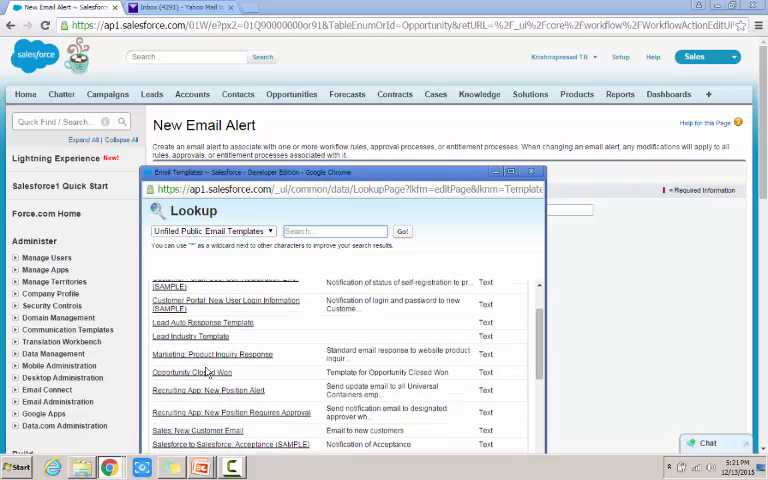
left_click(192, 372)
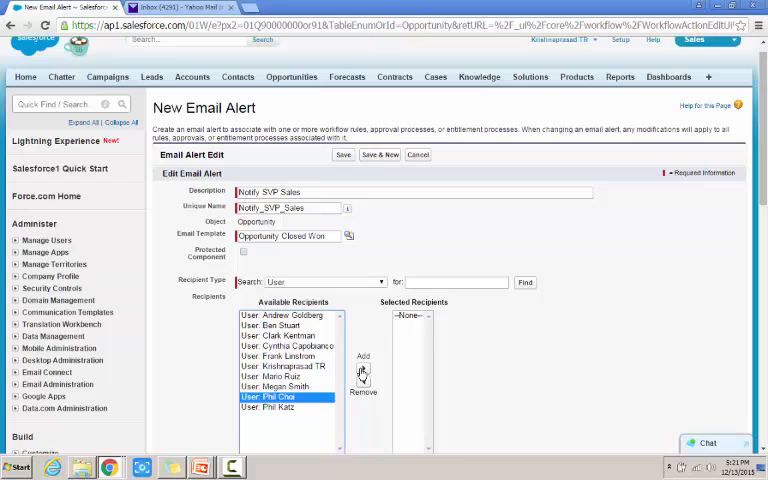
left_click(364, 356)
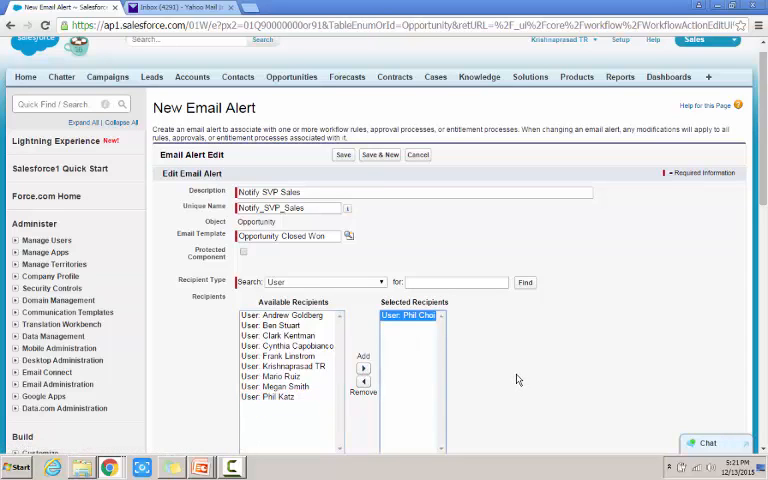
scroll("down", 3)
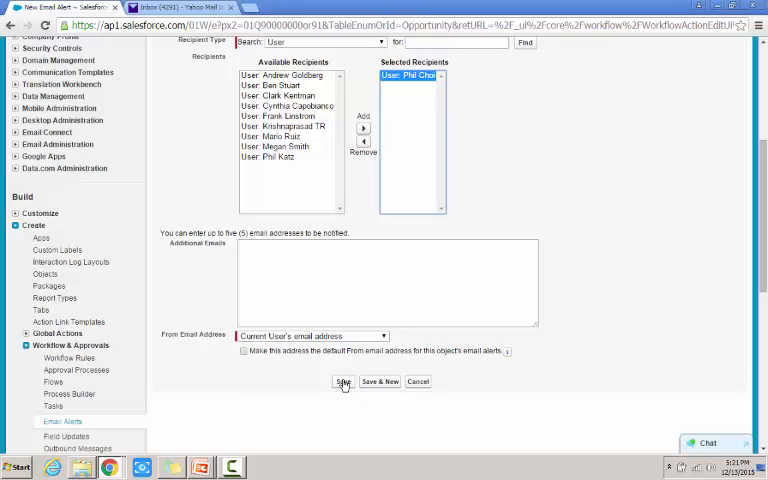
left_click(344, 382)
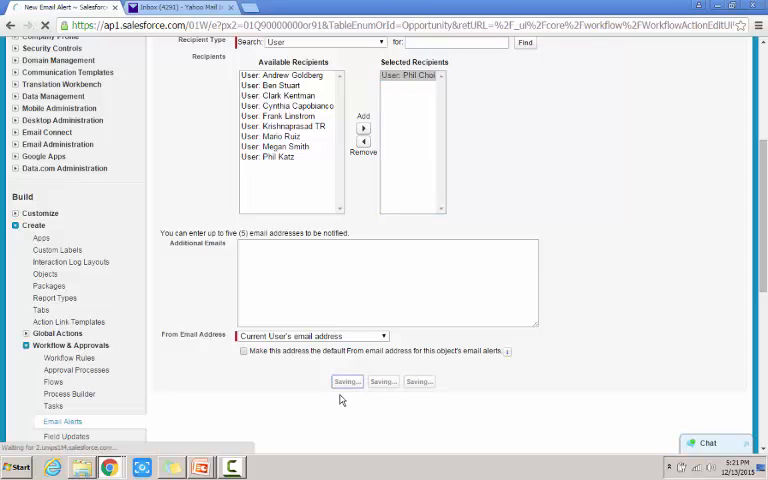
- Finish the rule with Done and return to All Workflow Rules showing Burlington Larger Deal
left_click(346, 380)
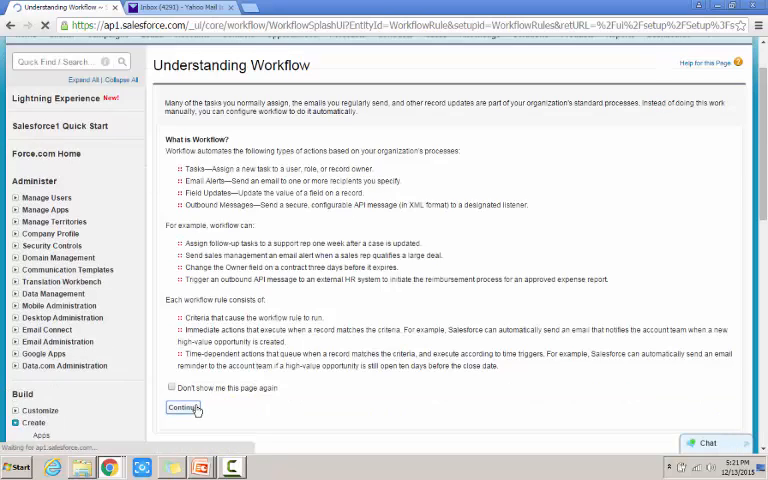
left_click(184, 408)
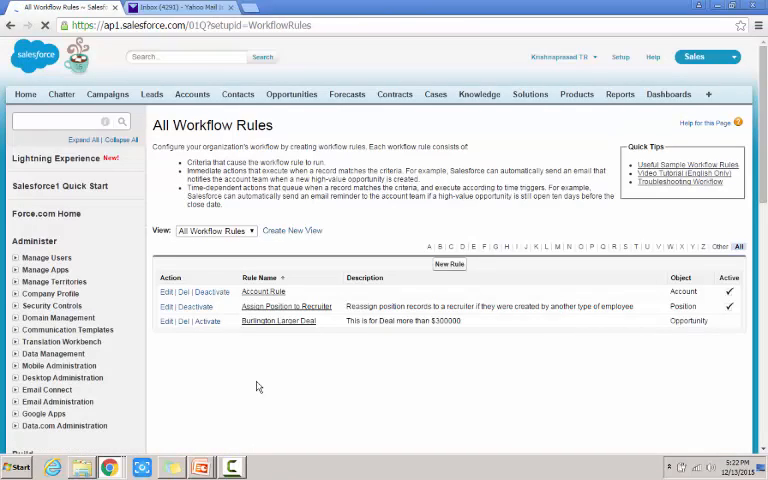